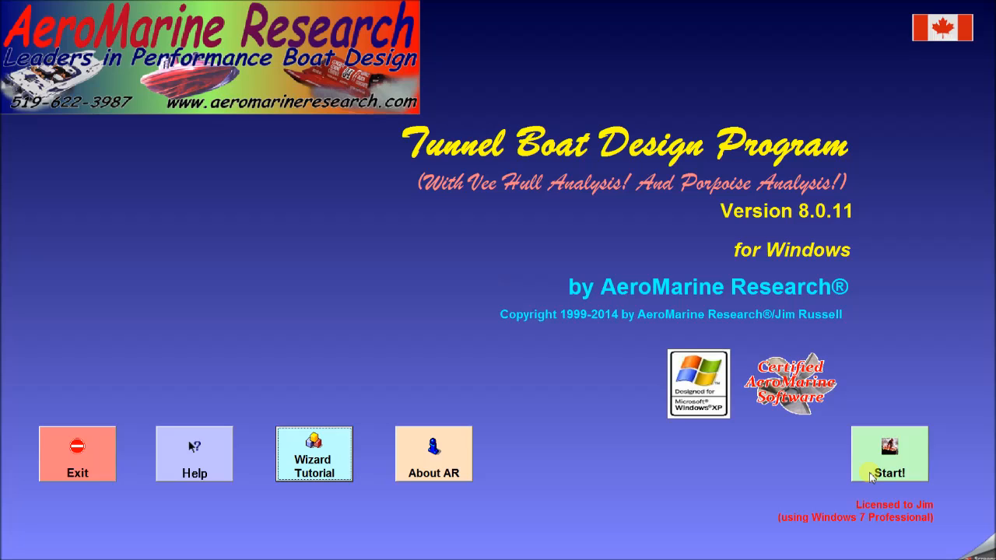
pyautogui.moveTo(506, 405)
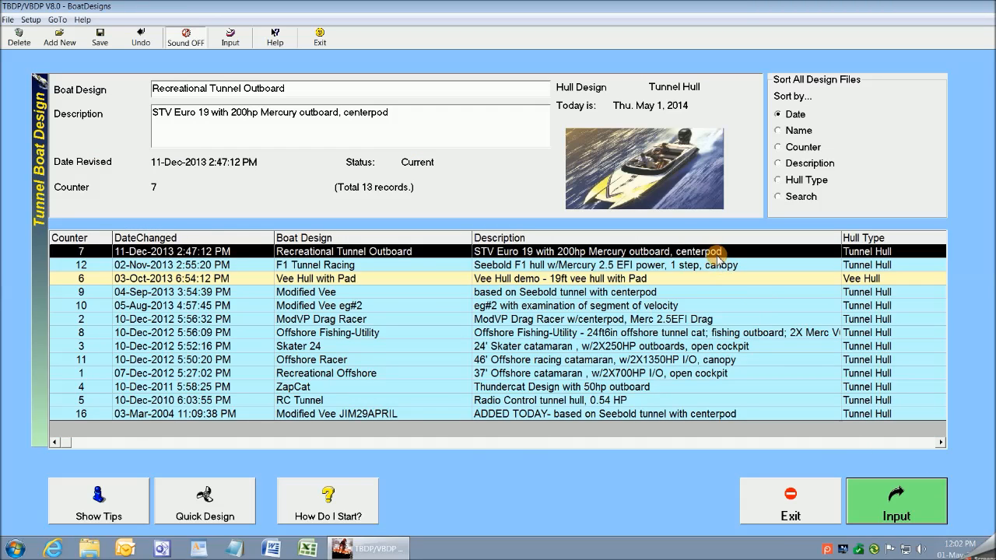
pyautogui.moveTo(932, 507)
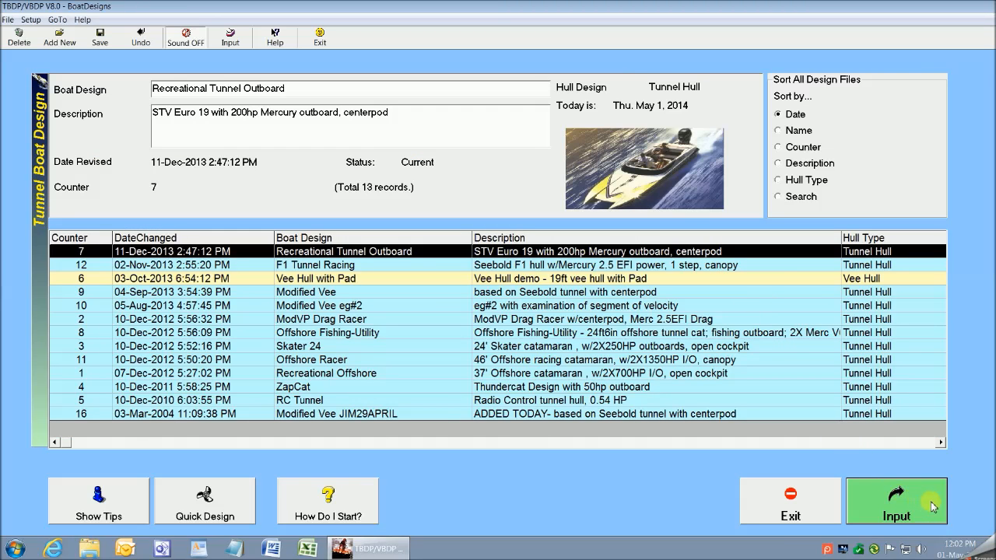
# Open the selected Recreational Tunnel Outboard design in the design data input screen
pyautogui.click(896, 501)
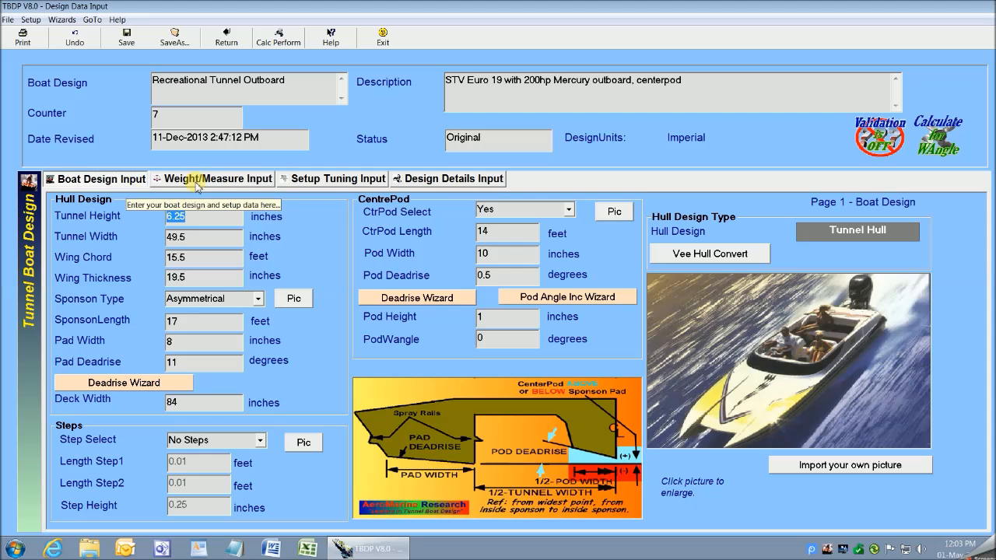
# View the Weight/Measure page, then the Setup Tuning page with analysis and drive unit settings
pyautogui.click(219, 178)
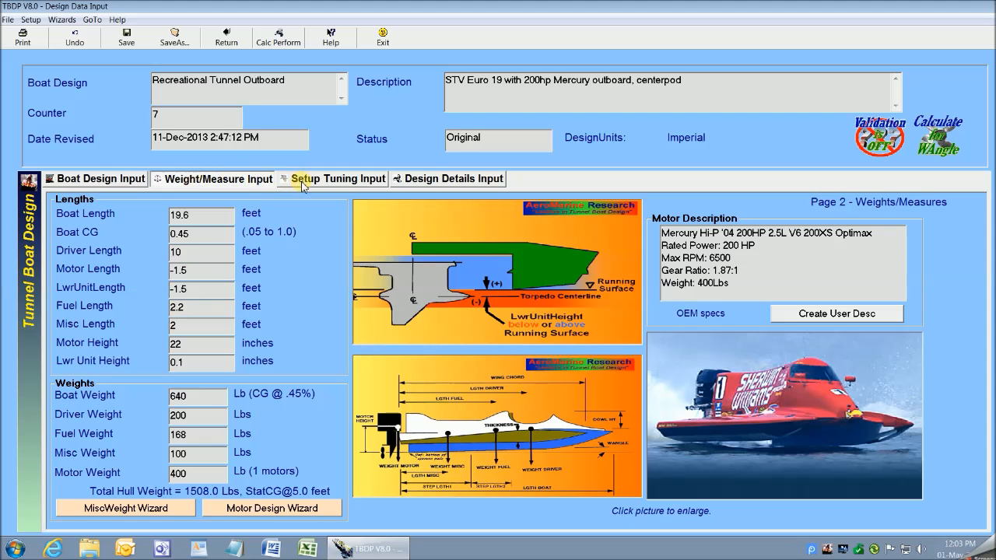
pyautogui.click(337, 178)
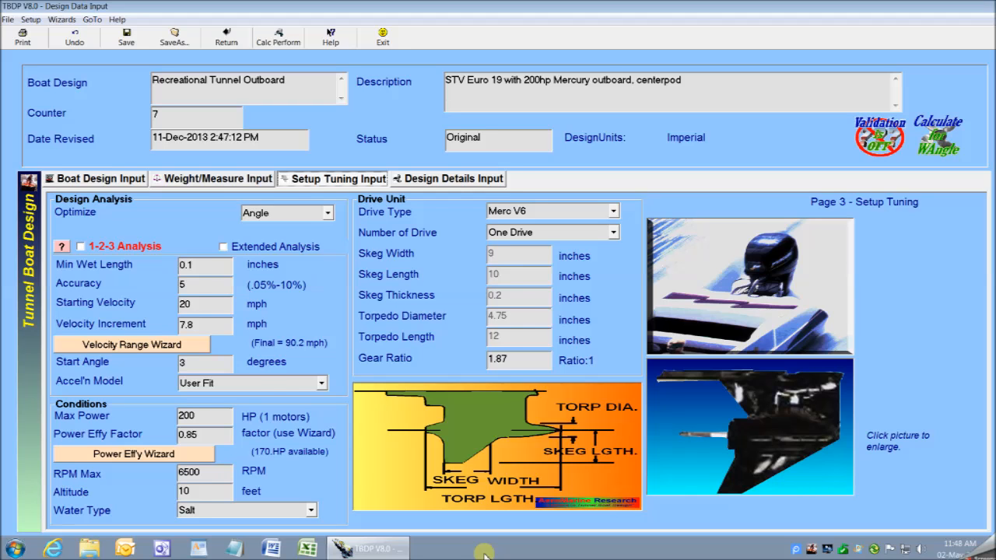
# Enable 1-2-3 analysis at a 7.25 mph increment and calculate performance from 20 to 85.3 mph
pyautogui.click(95, 179)
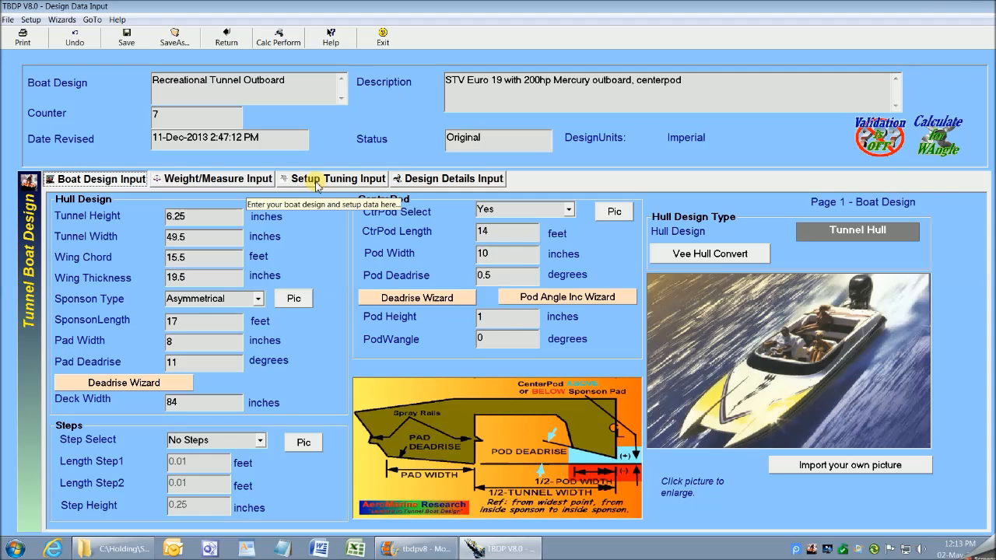
pyautogui.click(338, 179)
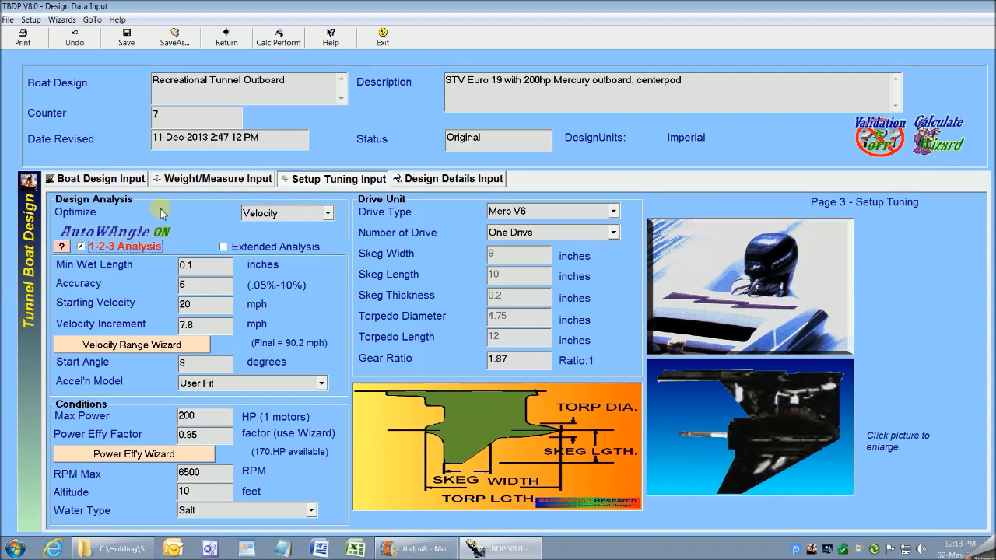
pyautogui.click(278, 37)
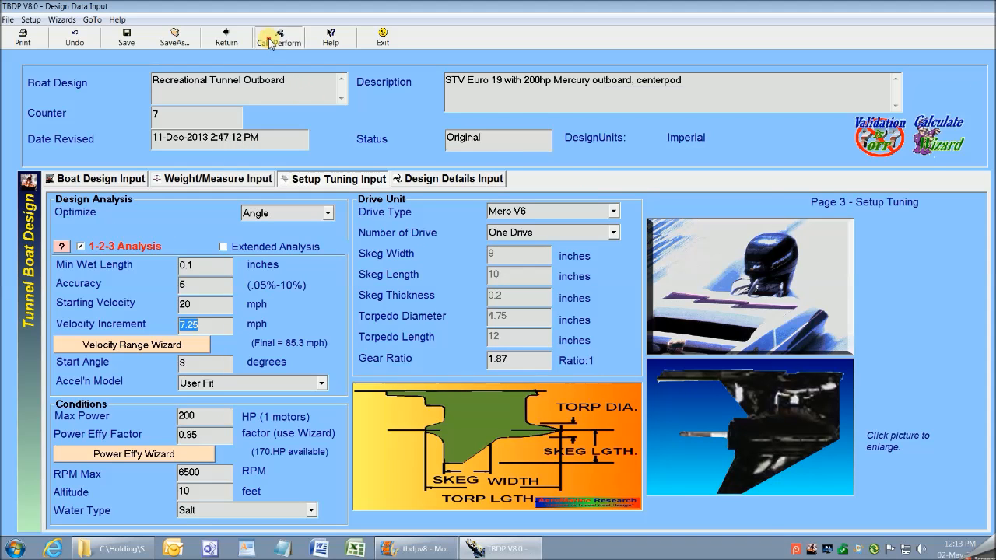
pyautogui.click(277, 36)
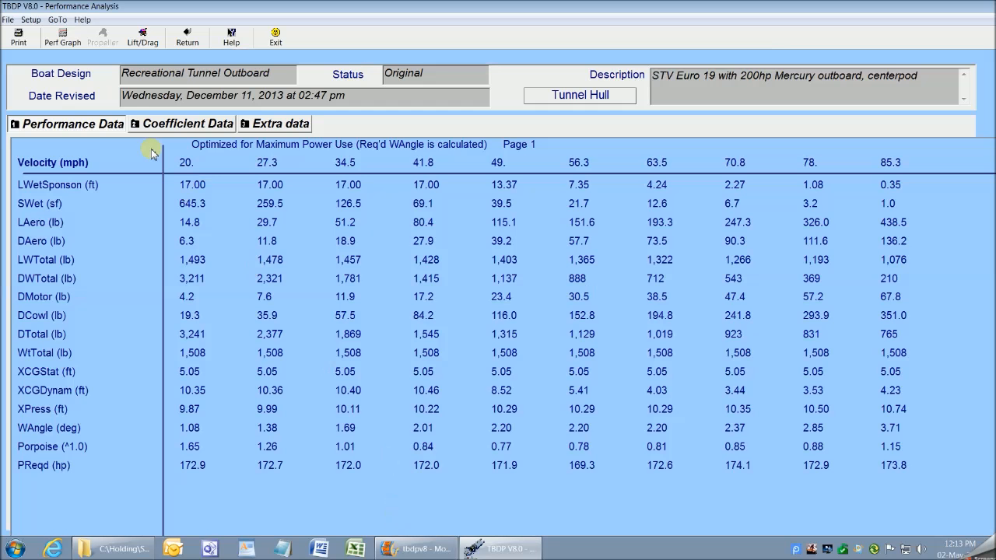
# Graph WAngle and XCGDynam against velocity, then return to the setup tuning page
pyautogui.click(62, 36)
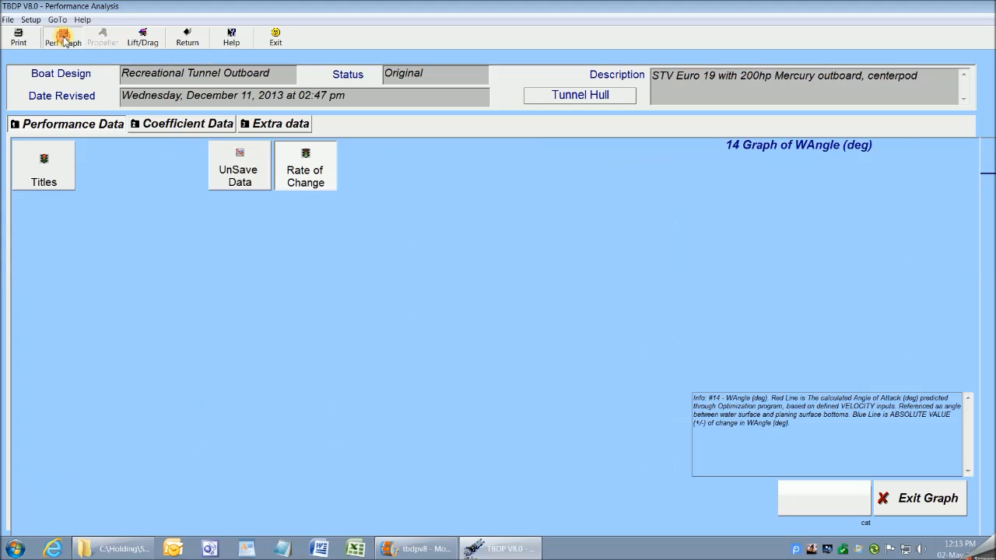
pyautogui.click(62, 35)
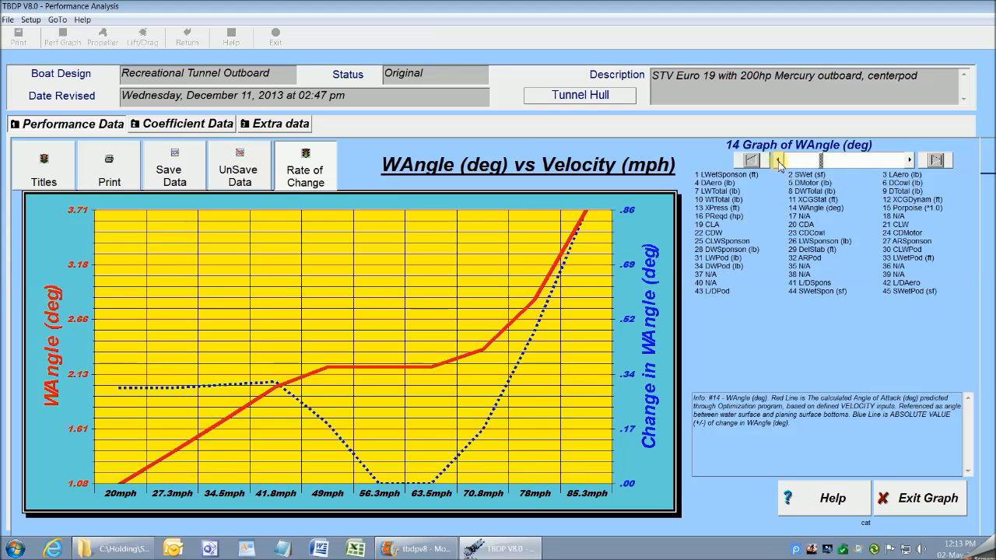
pyautogui.click(776, 159)
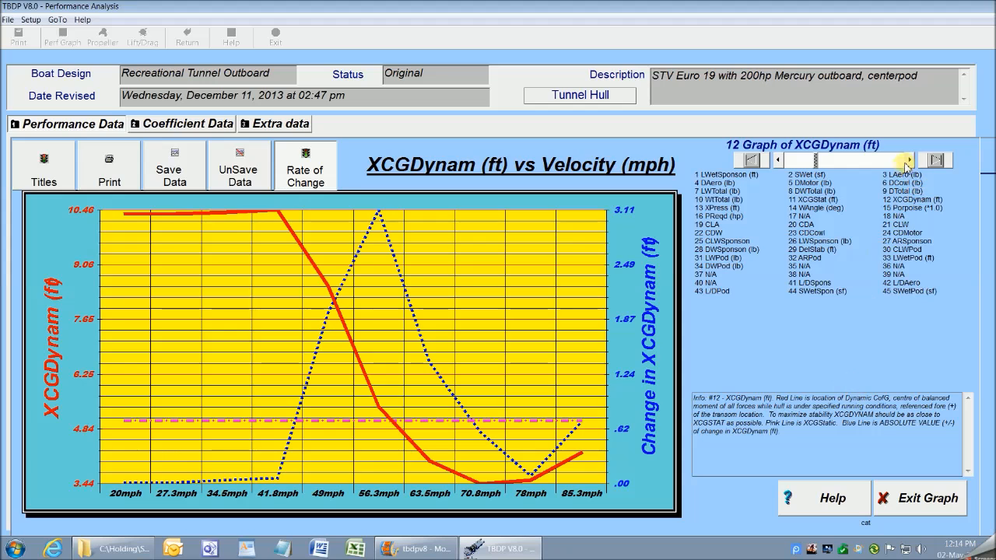
pyautogui.click(908, 159)
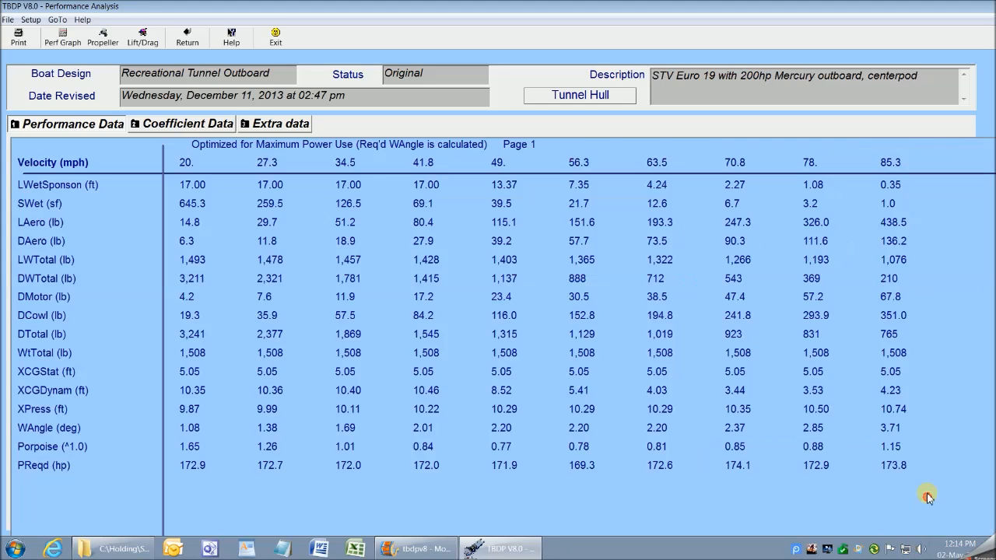
pyautogui.moveTo(187, 37)
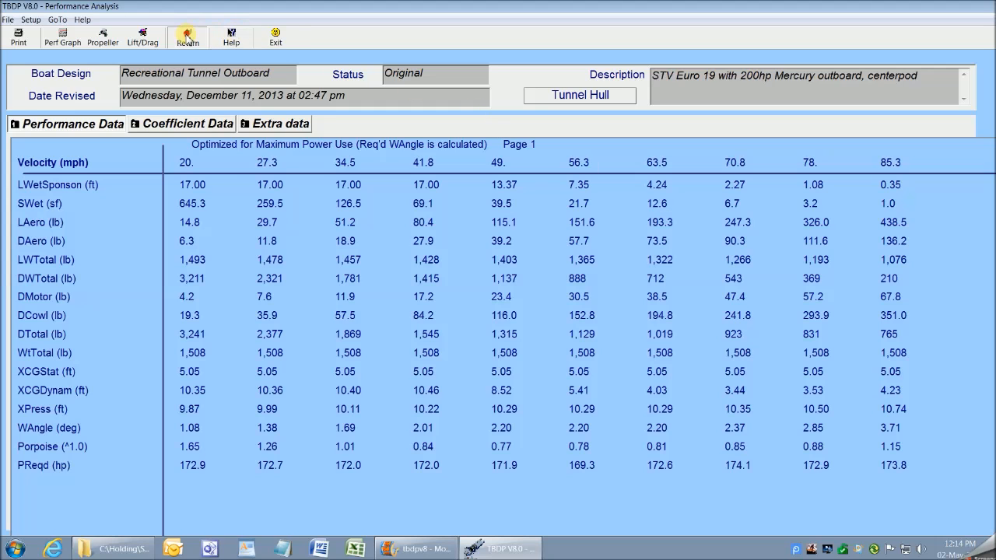
pyautogui.click(187, 35)
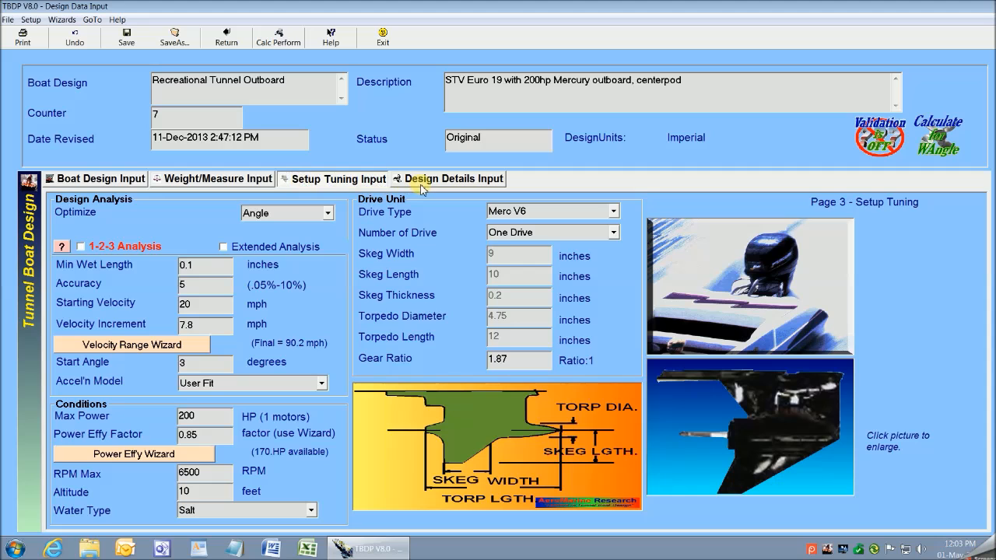
# Compare the Design Details and Setup Tuning pages, then enable 1-2-3 analysis with AutoWAngle
pyautogui.click(453, 178)
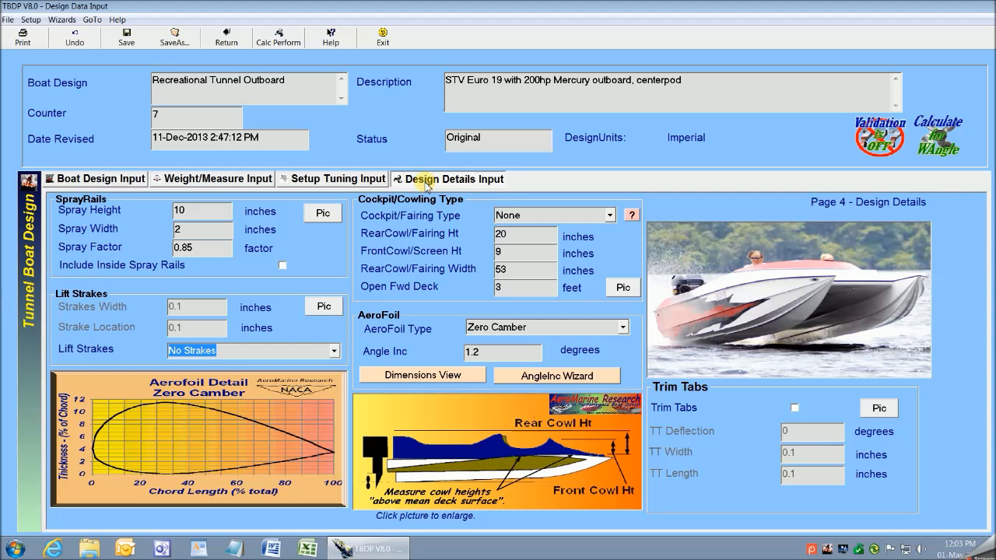
pyautogui.click(338, 178)
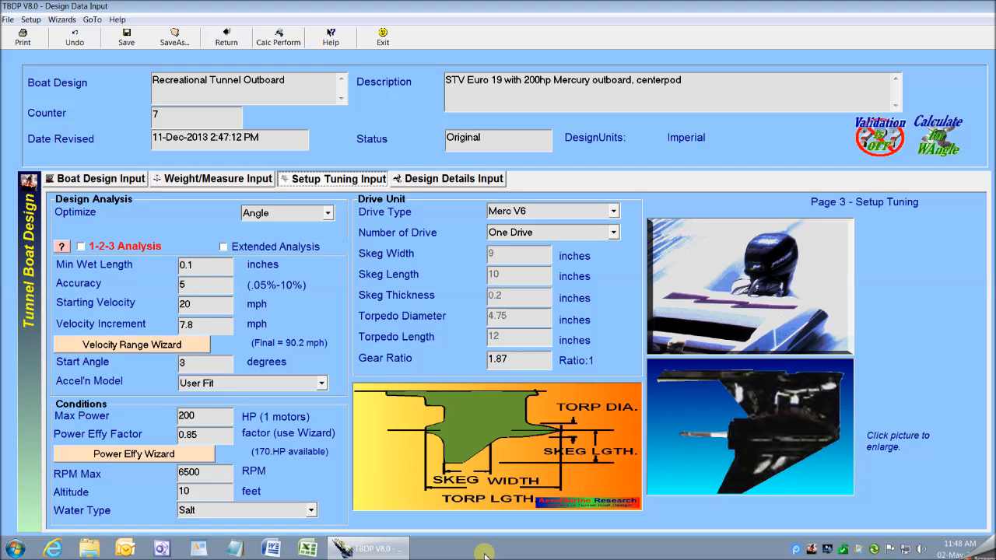
pyautogui.click(453, 179)
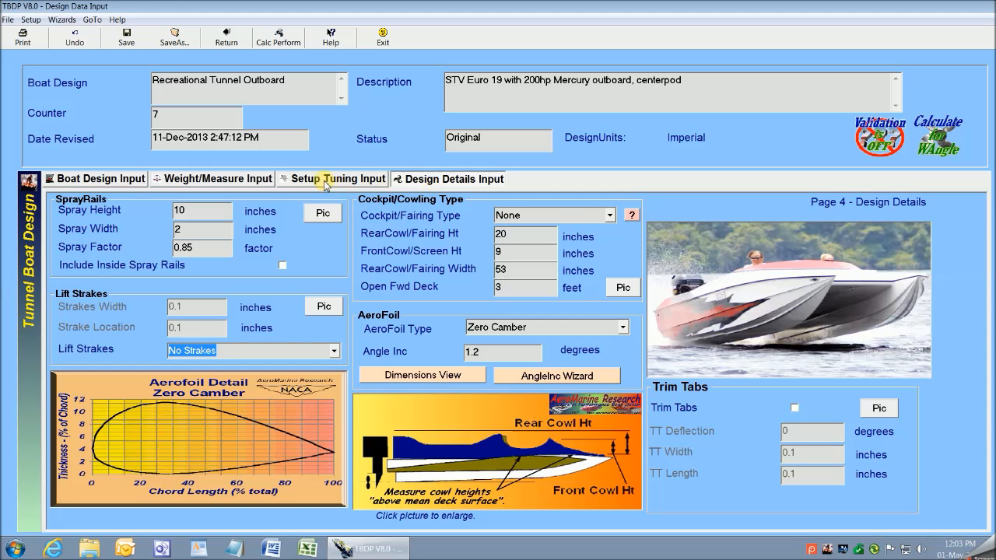
pyautogui.click(338, 179)
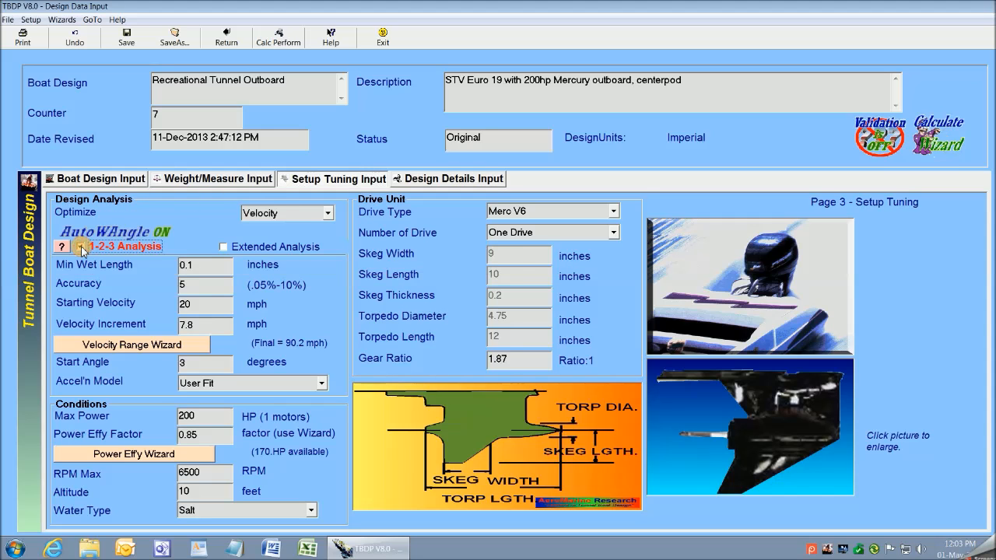
pyautogui.click(79, 246)
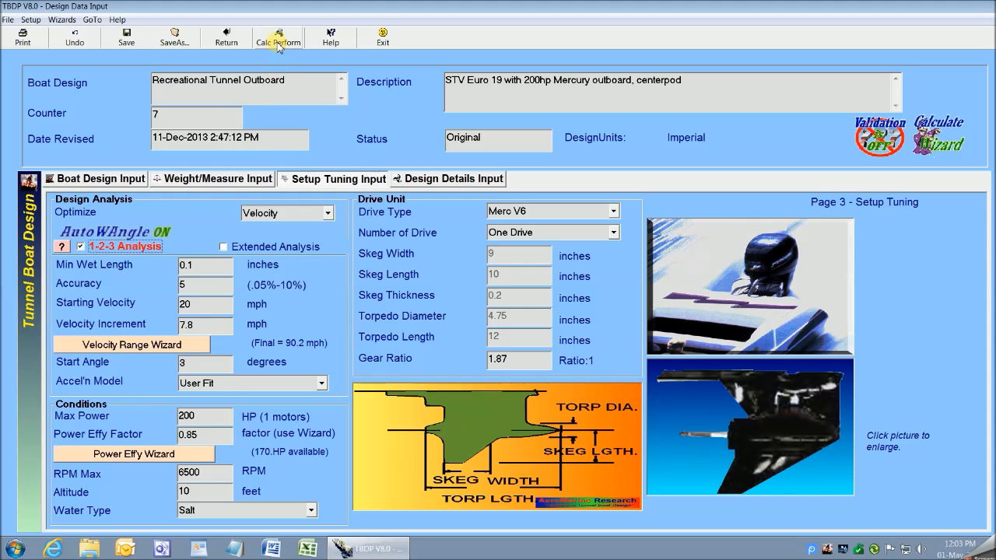
# Calculate the 85.2 mph maximum velocity and add it, giving a 7.25 mph increment
pyautogui.click(278, 36)
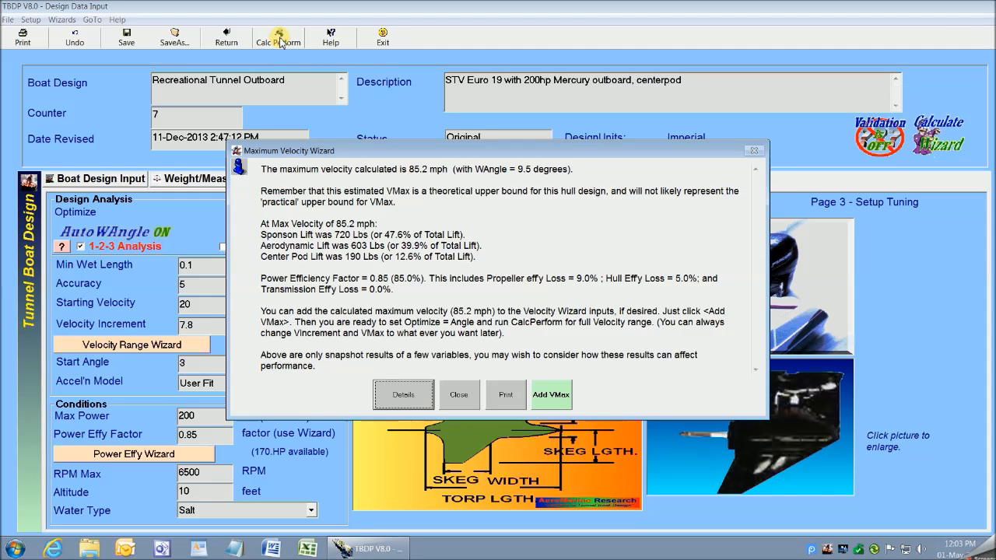
pyautogui.moveTo(478, 258)
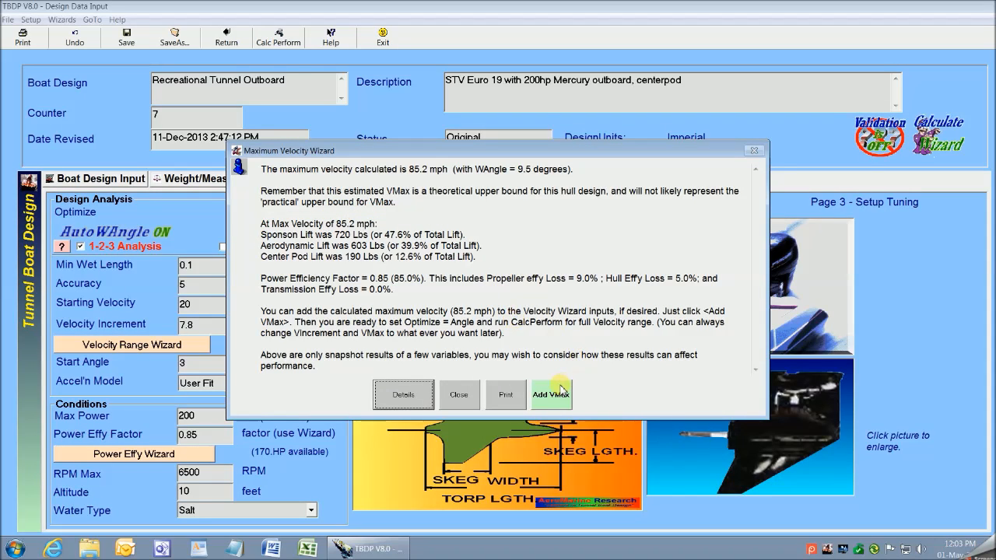
pyautogui.click(550, 394)
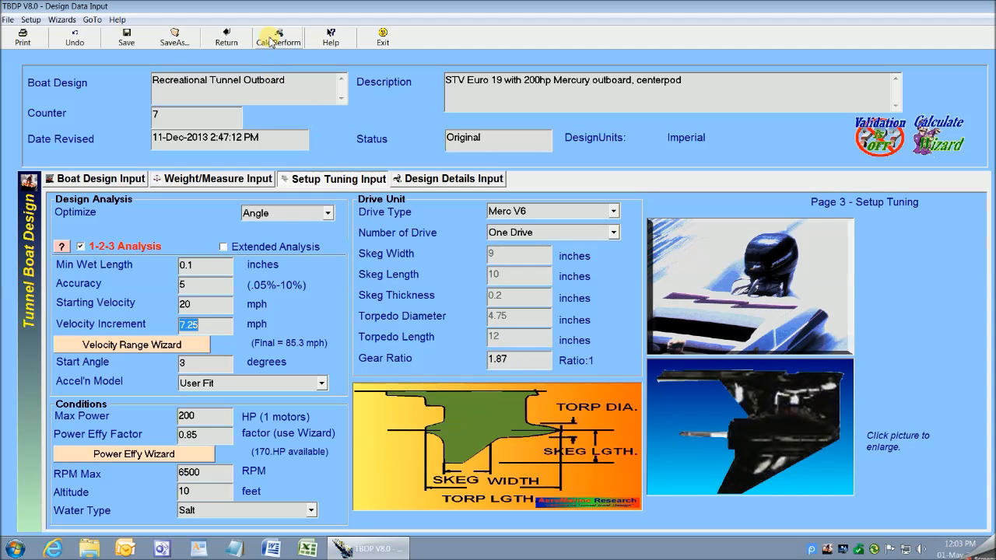
# Run Calc Perform and view the WAngle wizard report covering 1.08 to 3.71 degrees
pyautogui.click(277, 37)
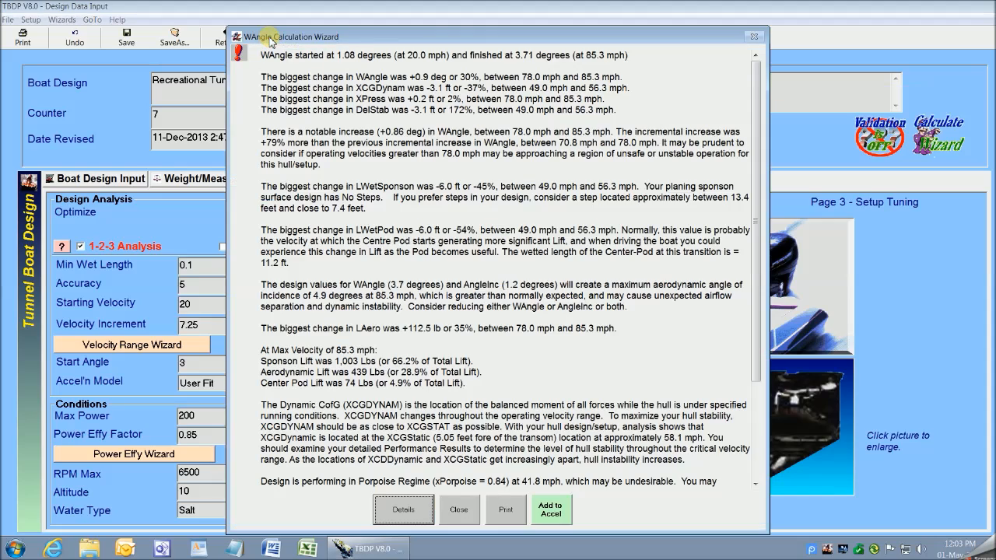
pyautogui.scroll(-3)
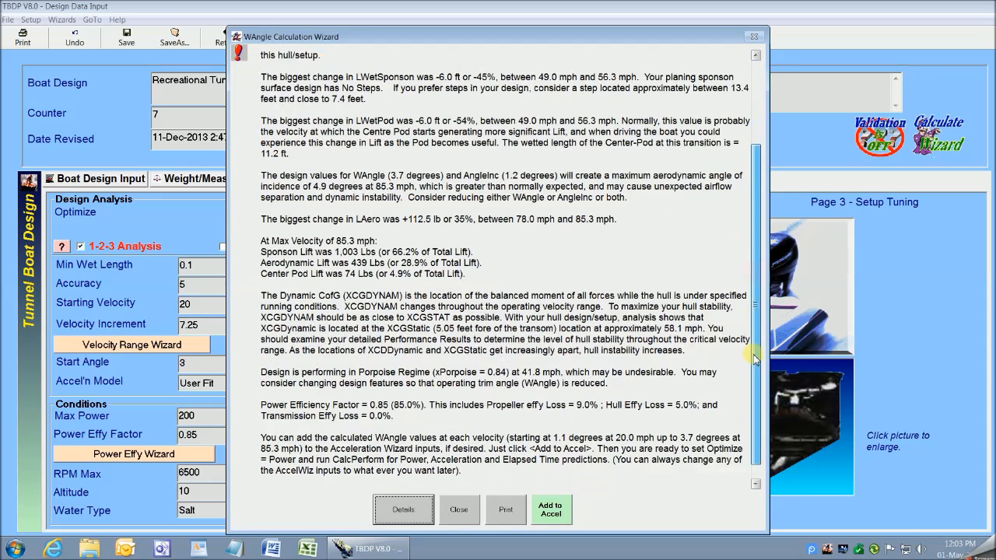
pyautogui.scroll(3)
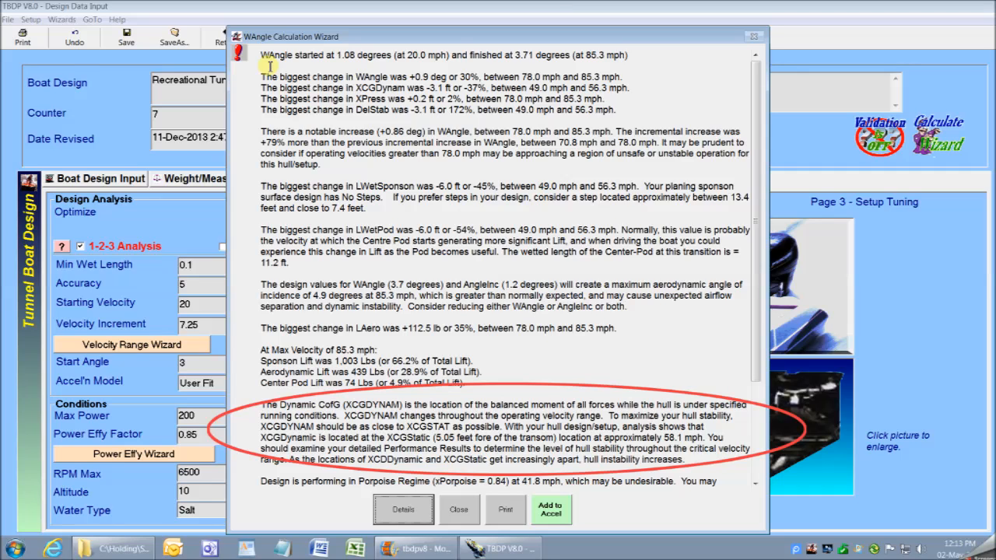
# Read through the WAngle Calculation Wizard report text, including the XCGDynam stability notes
pyautogui.scroll(-3)
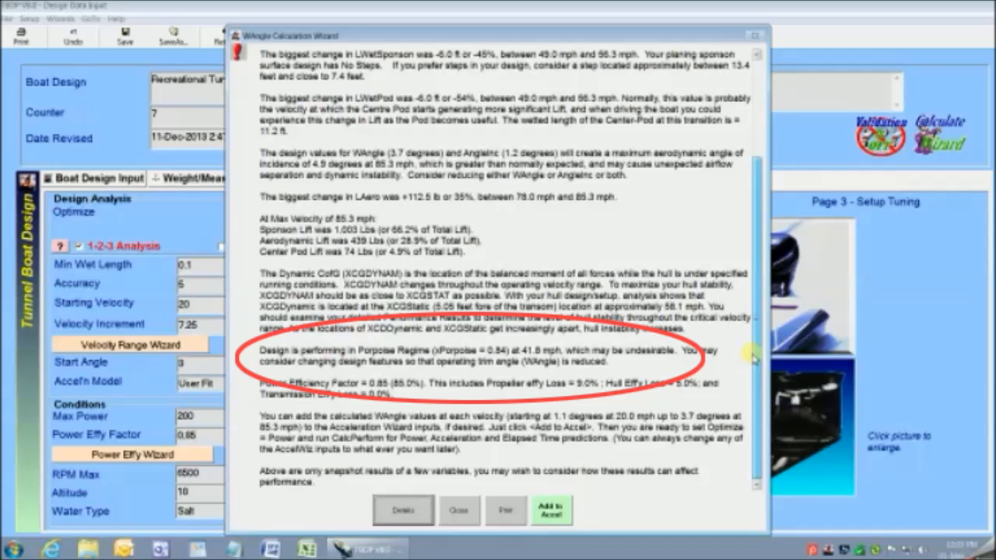
pyautogui.scroll(3)
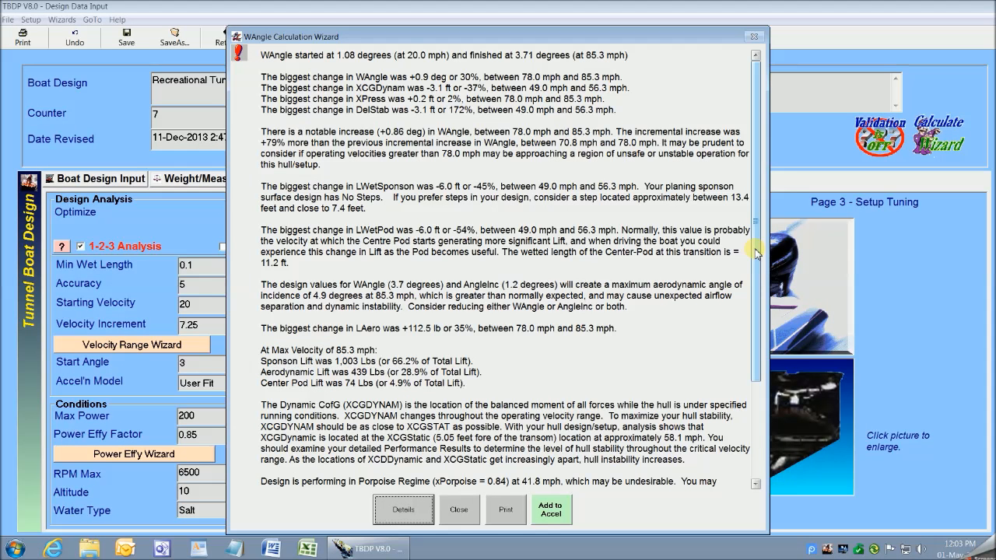
pyautogui.scroll(-3)
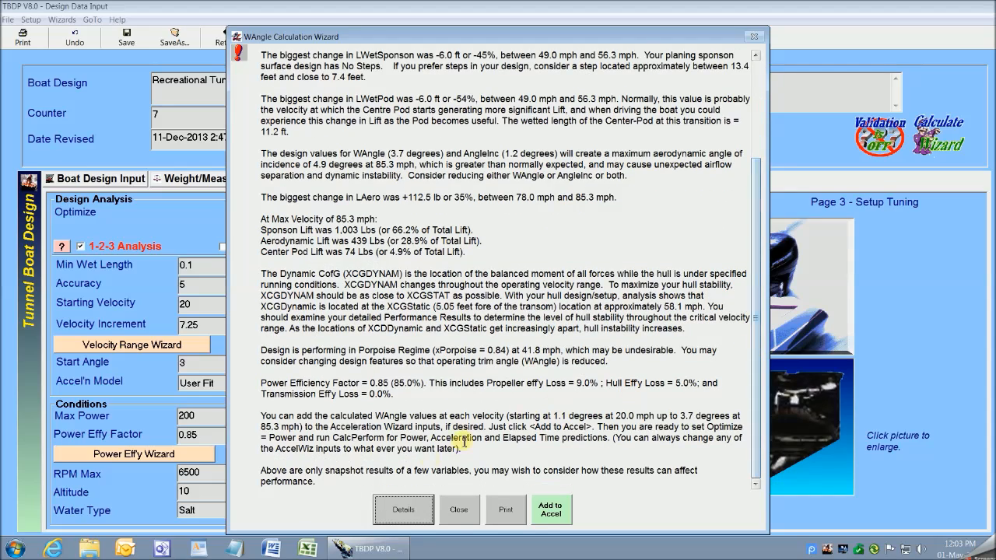
pyautogui.scroll(3)
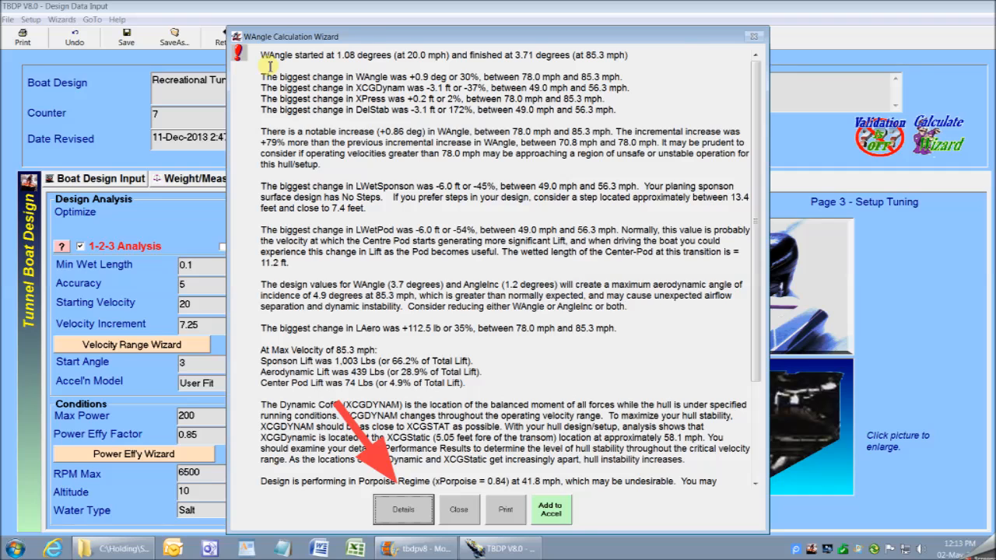
pyautogui.scroll(-3)
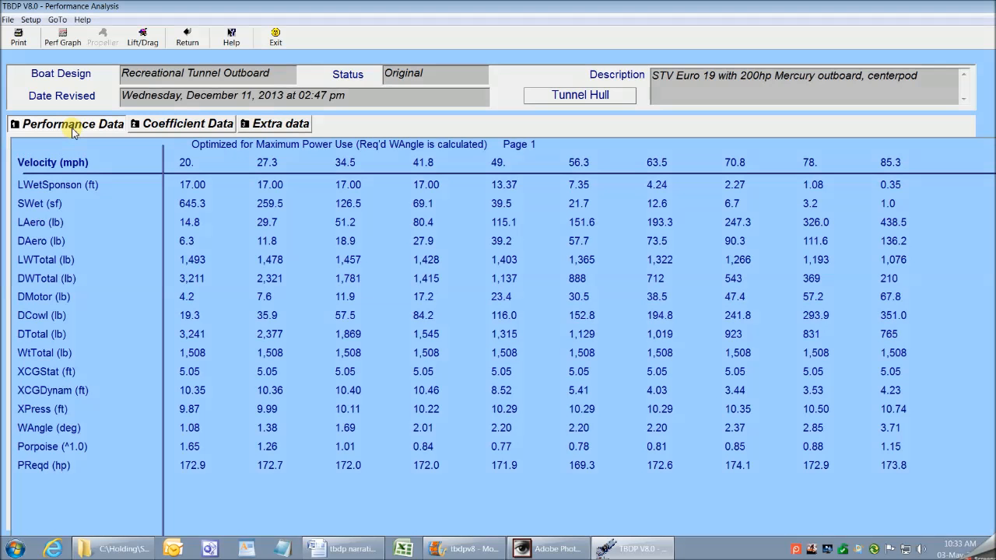
pyautogui.click(187, 124)
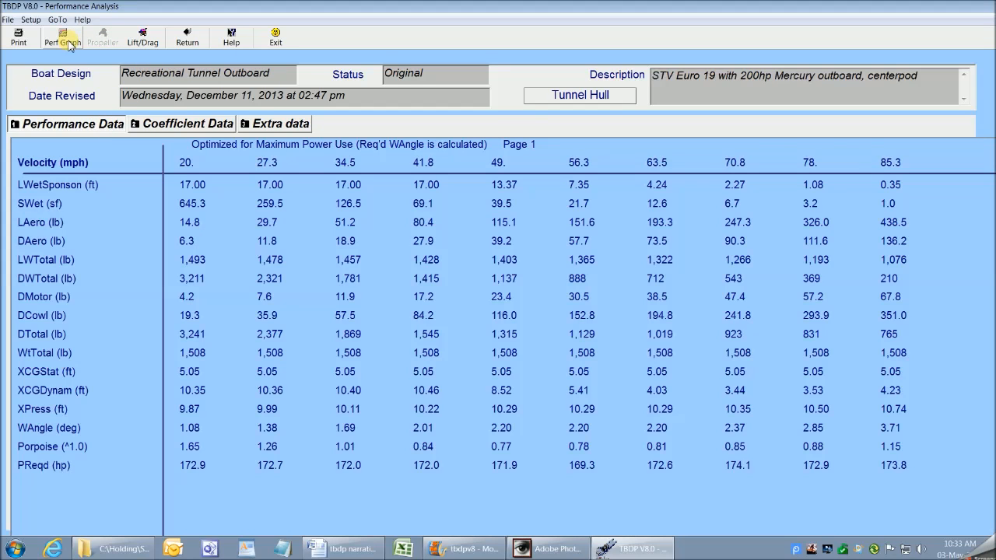
# Show graph 14, WAngle vs Velocity with rate of change, from 20 to 85.3 mph
pyautogui.click(61, 36)
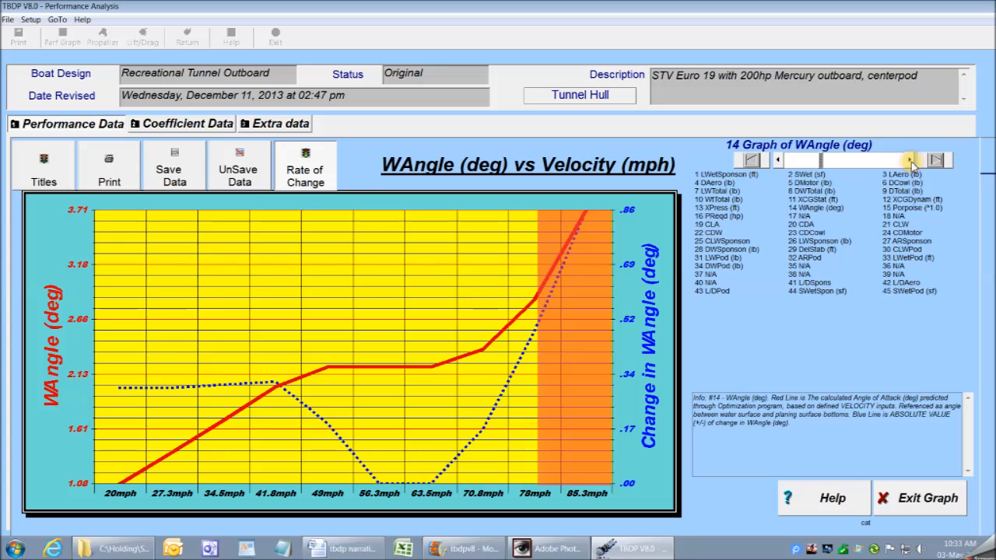
# Step the graph selector back to graph 12, XCGDynam vs Velocity, alongside XCGStatic
pyautogui.click(778, 159)
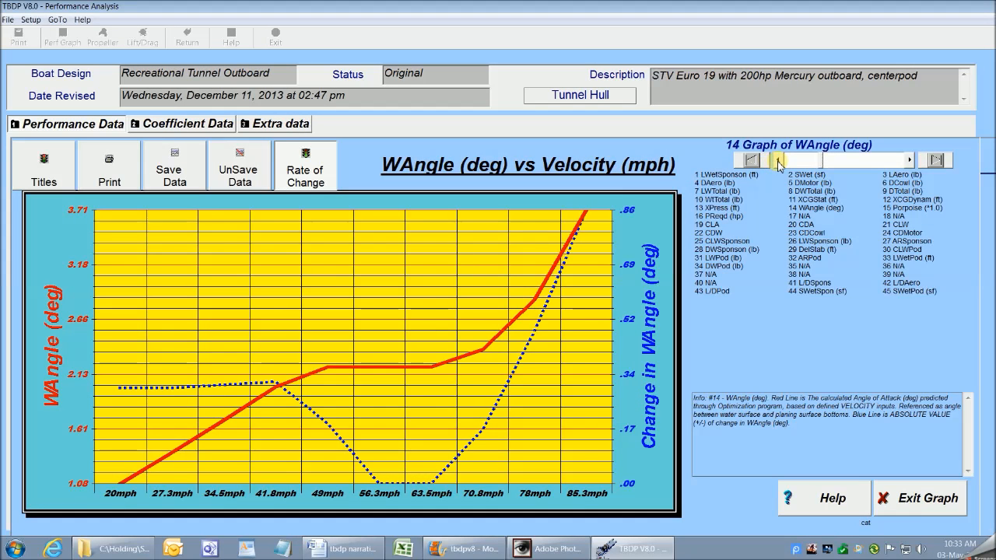
pyautogui.click(771, 160)
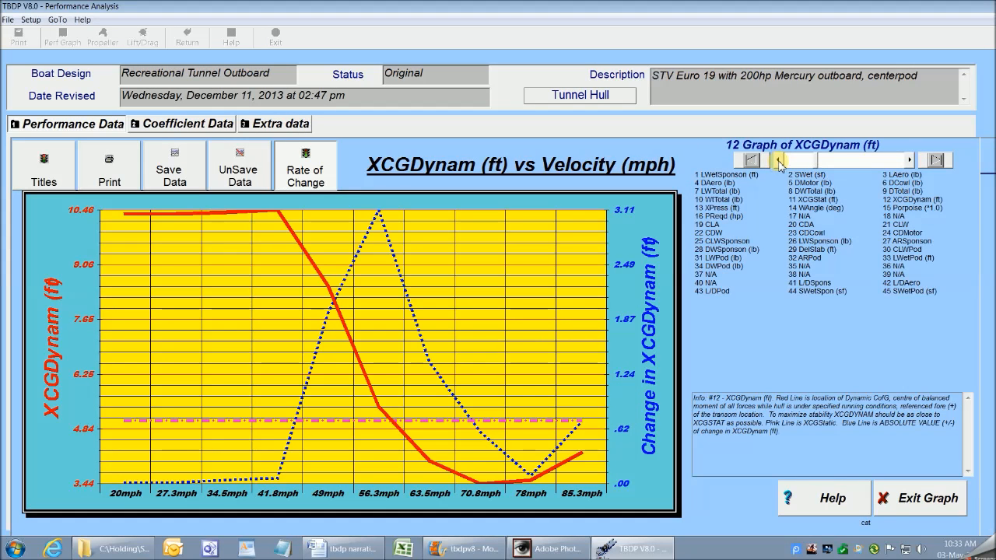
pyautogui.click(778, 160)
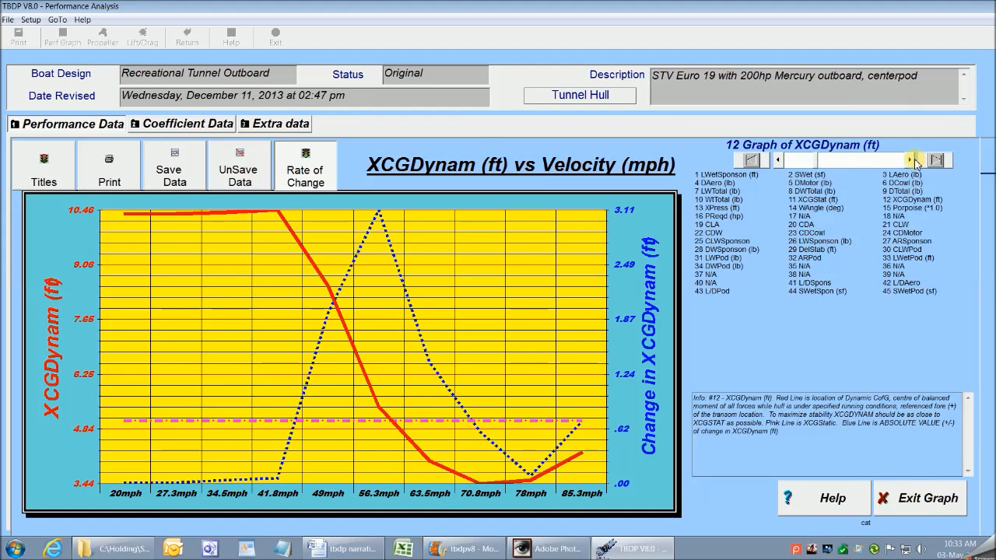
# Review the WAngle and Porpoise graphs and the performance table, then return to the setup tuning input page
pyautogui.click(907, 159)
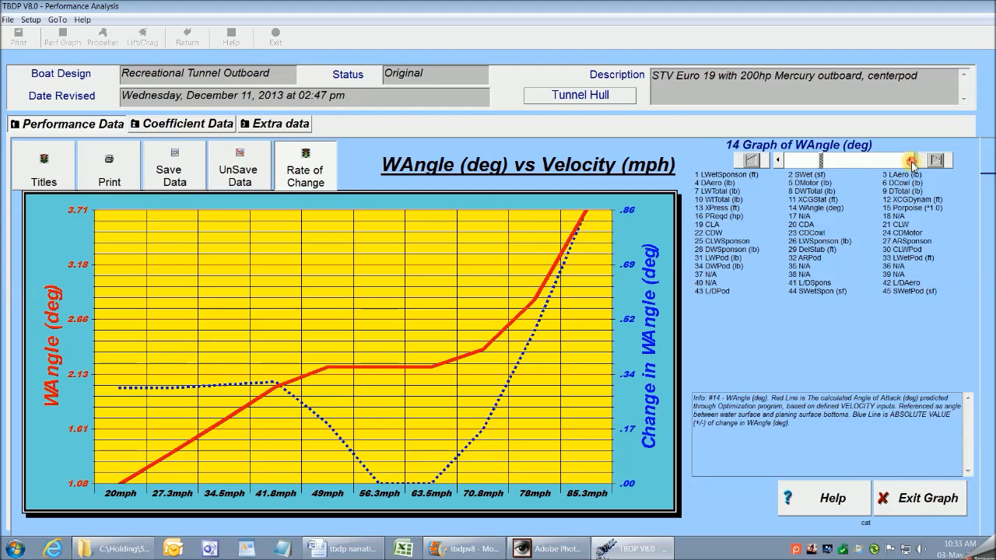
pyautogui.click(936, 159)
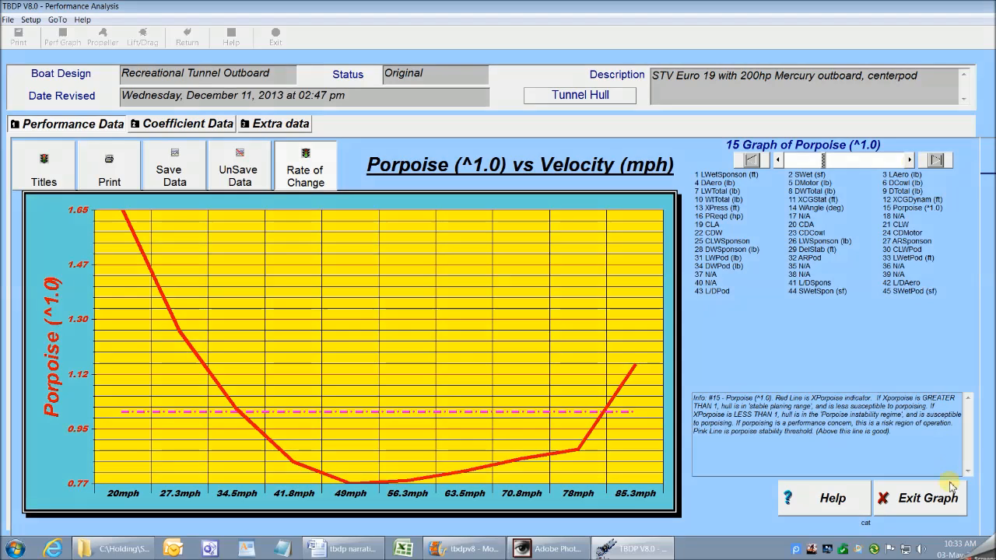
pyautogui.click(927, 498)
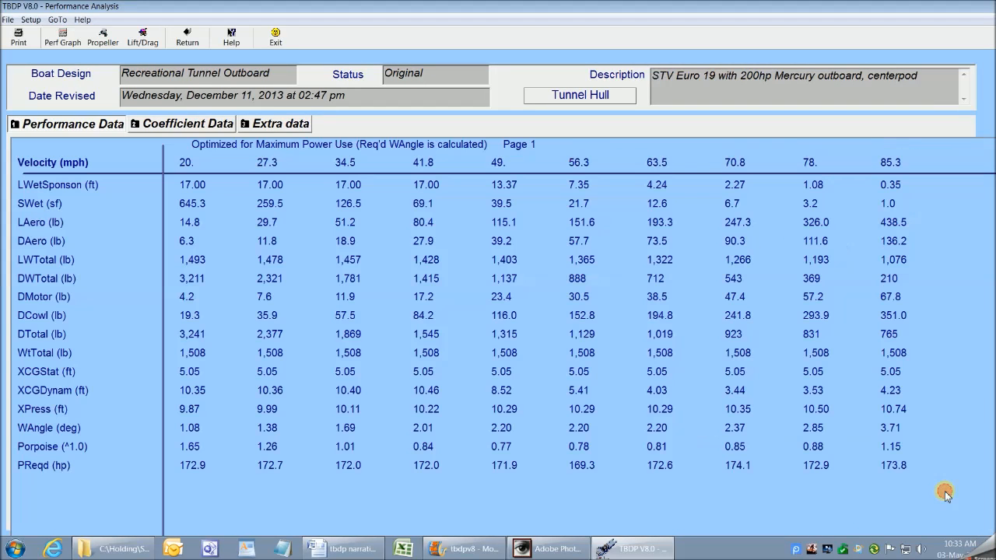
pyautogui.moveTo(596, 301)
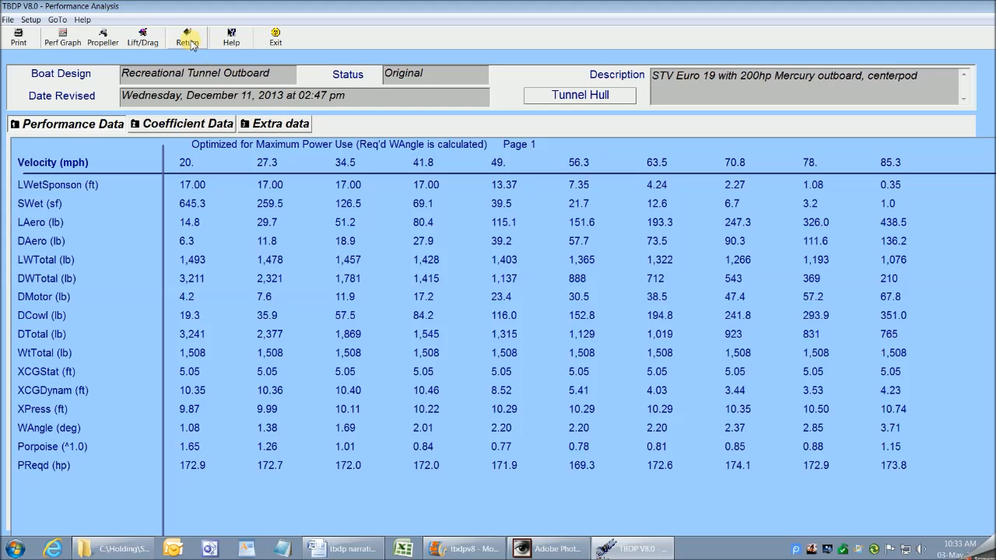
pyautogui.click(187, 36)
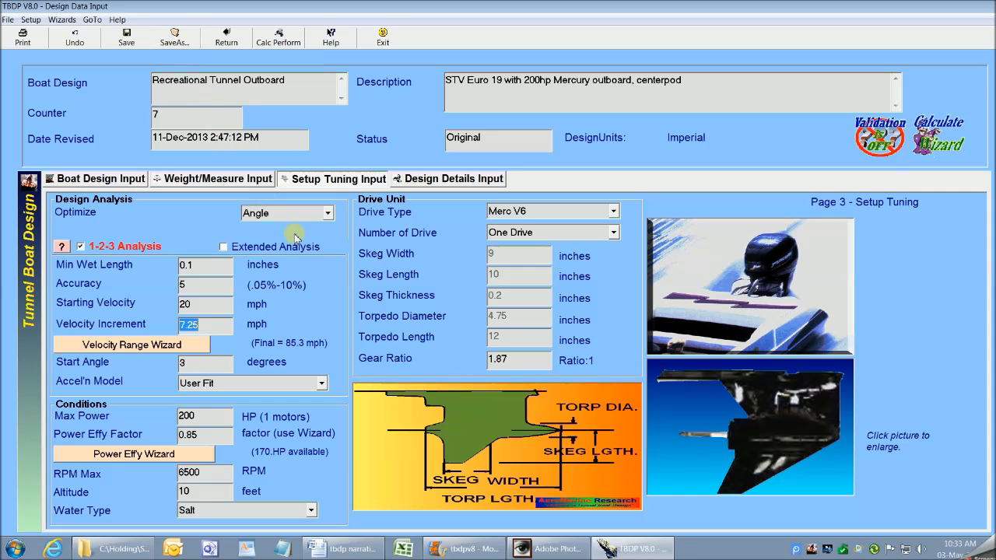